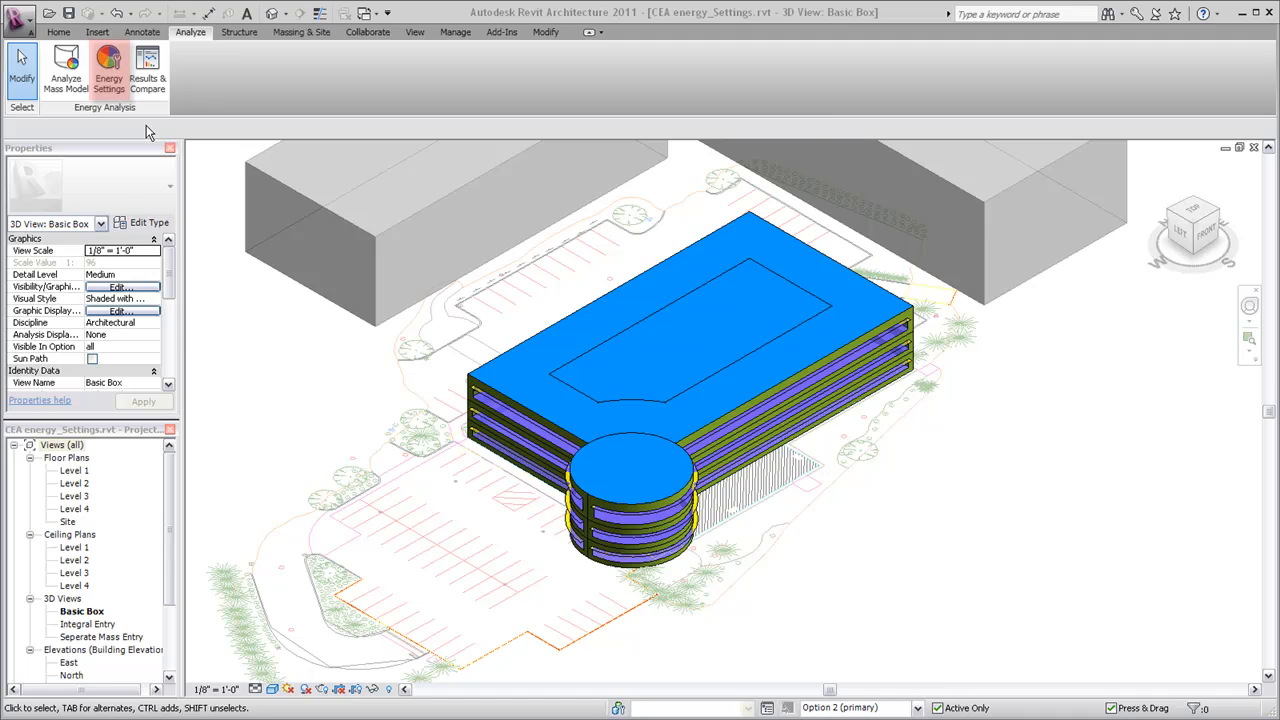
Set the energy settings Core Offset to 10' with perimeter zones divided
click(108, 70)
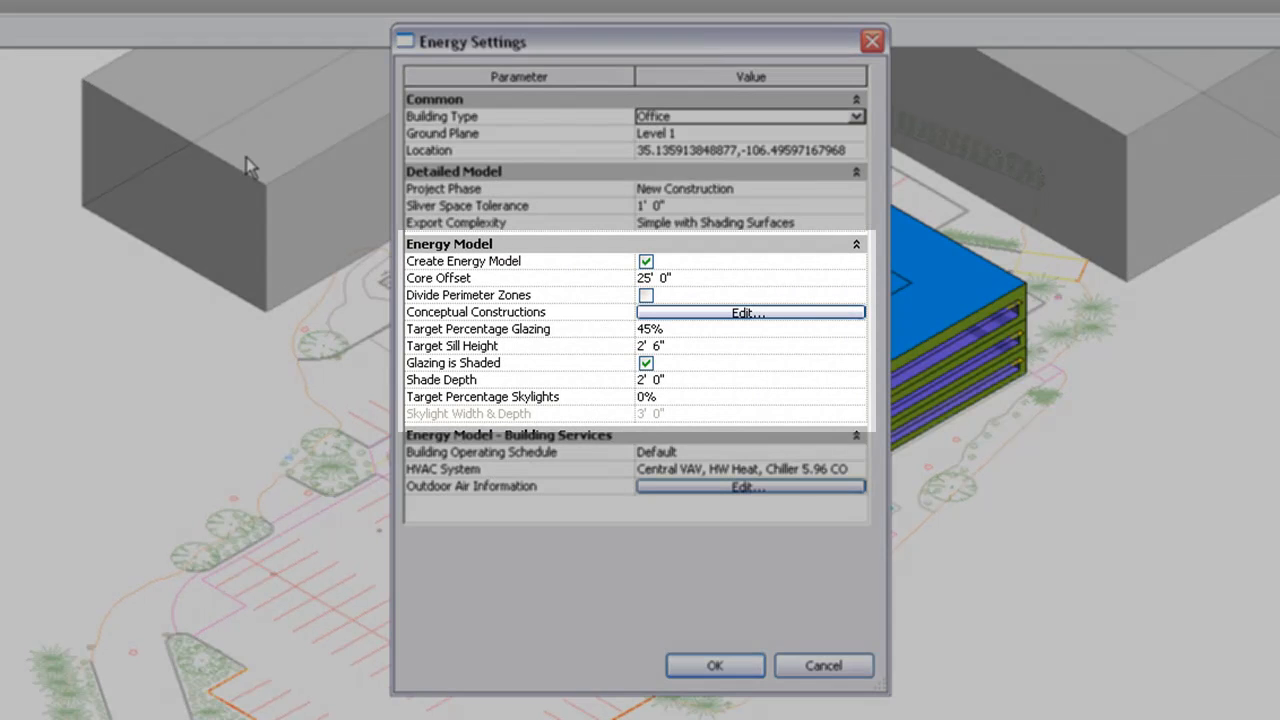
mouse_move(688, 285)
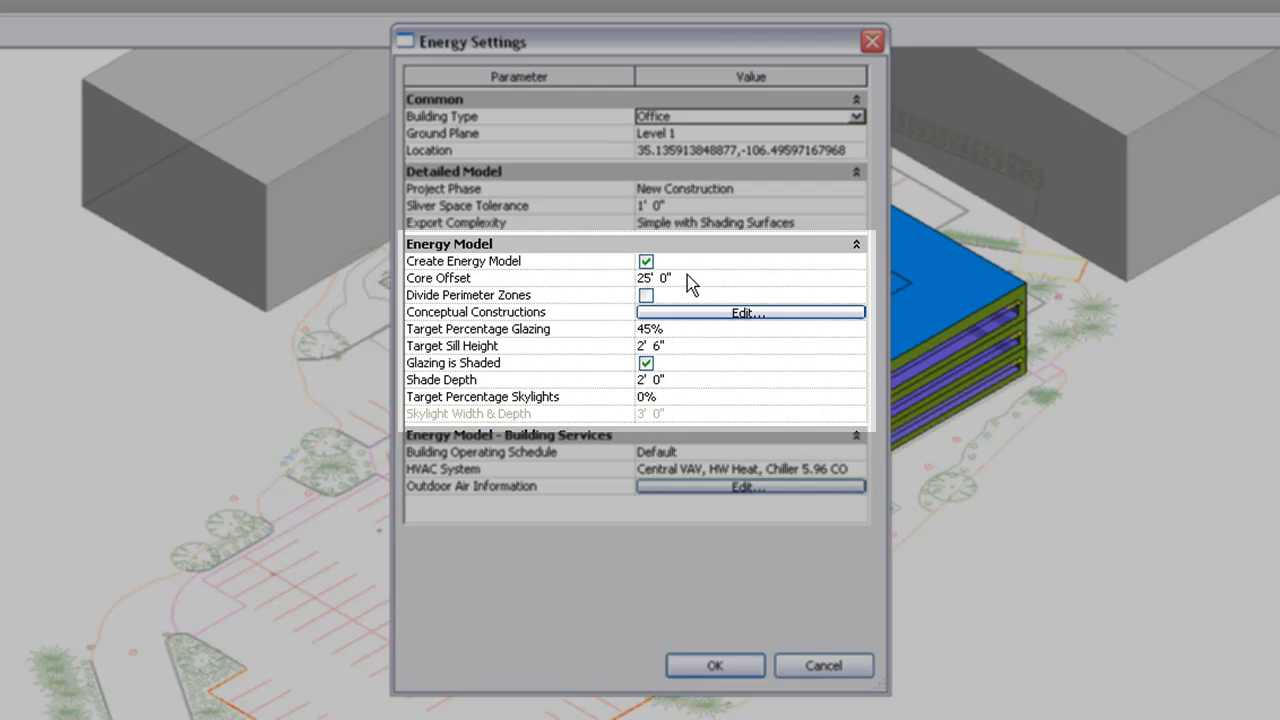
click(655, 277)
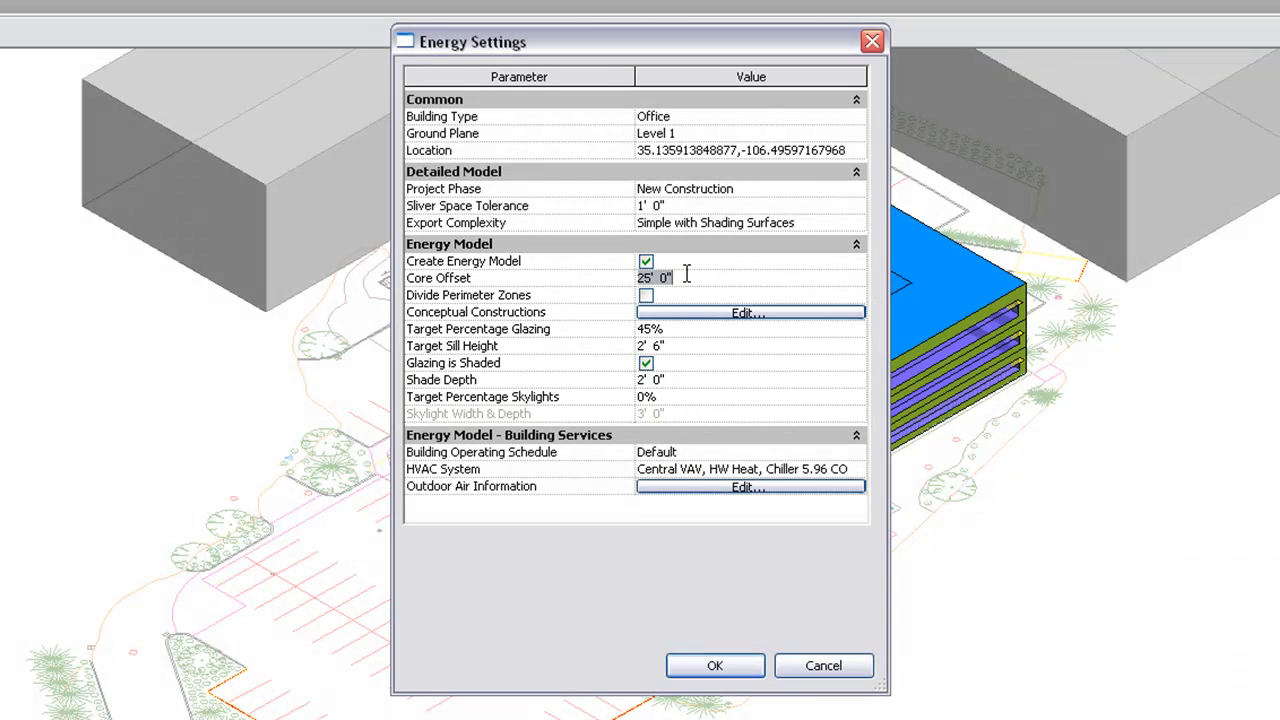
text(10')
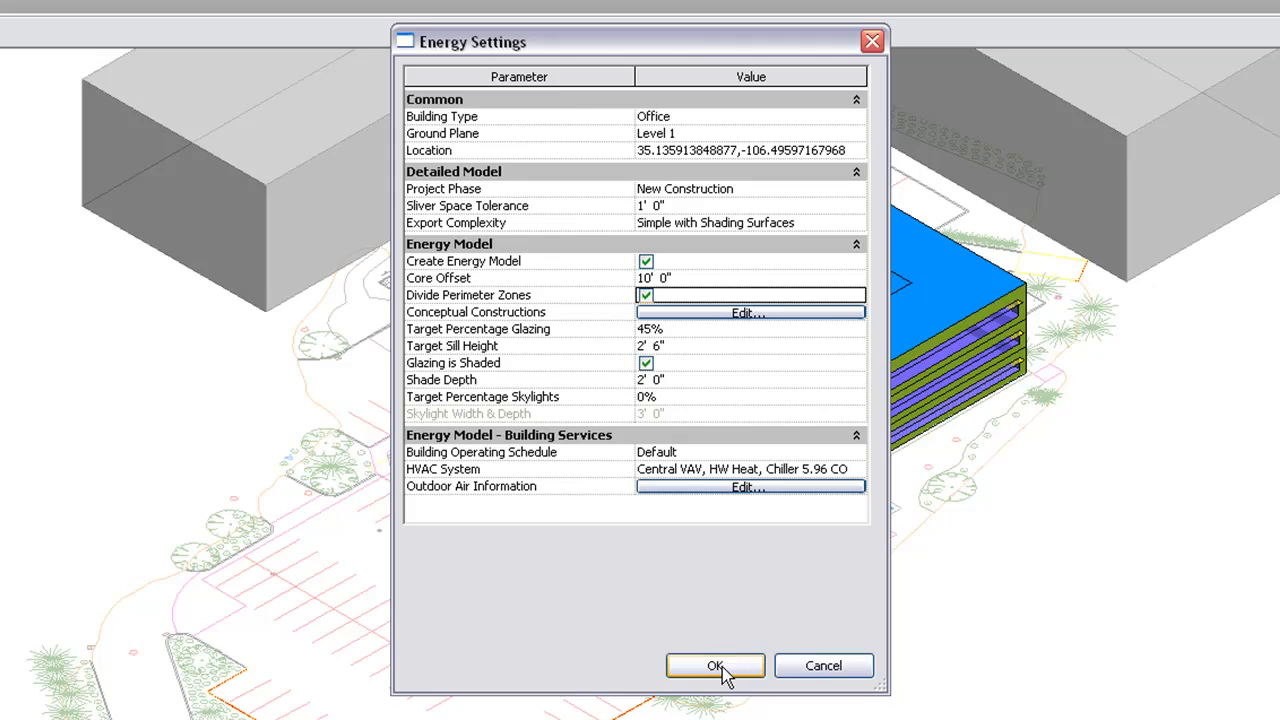
click(715, 665)
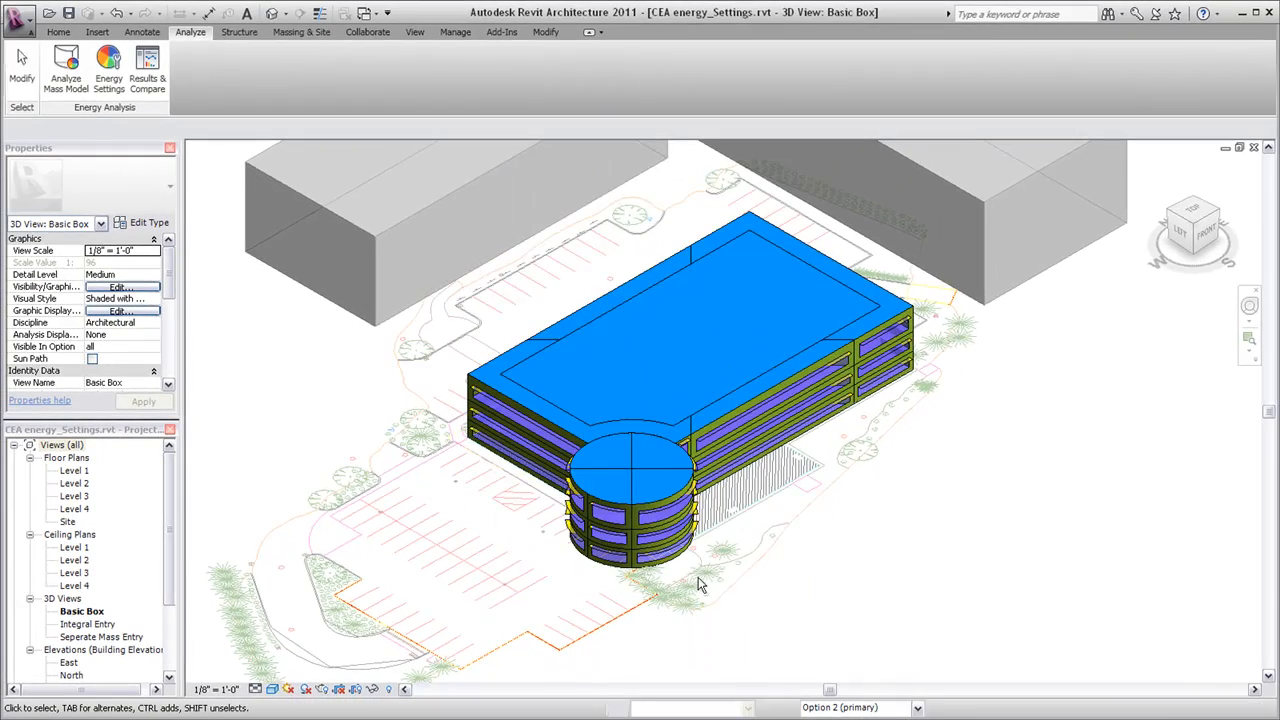
Open the entry design option 3D view from the Project Browser
double_click(106, 636)
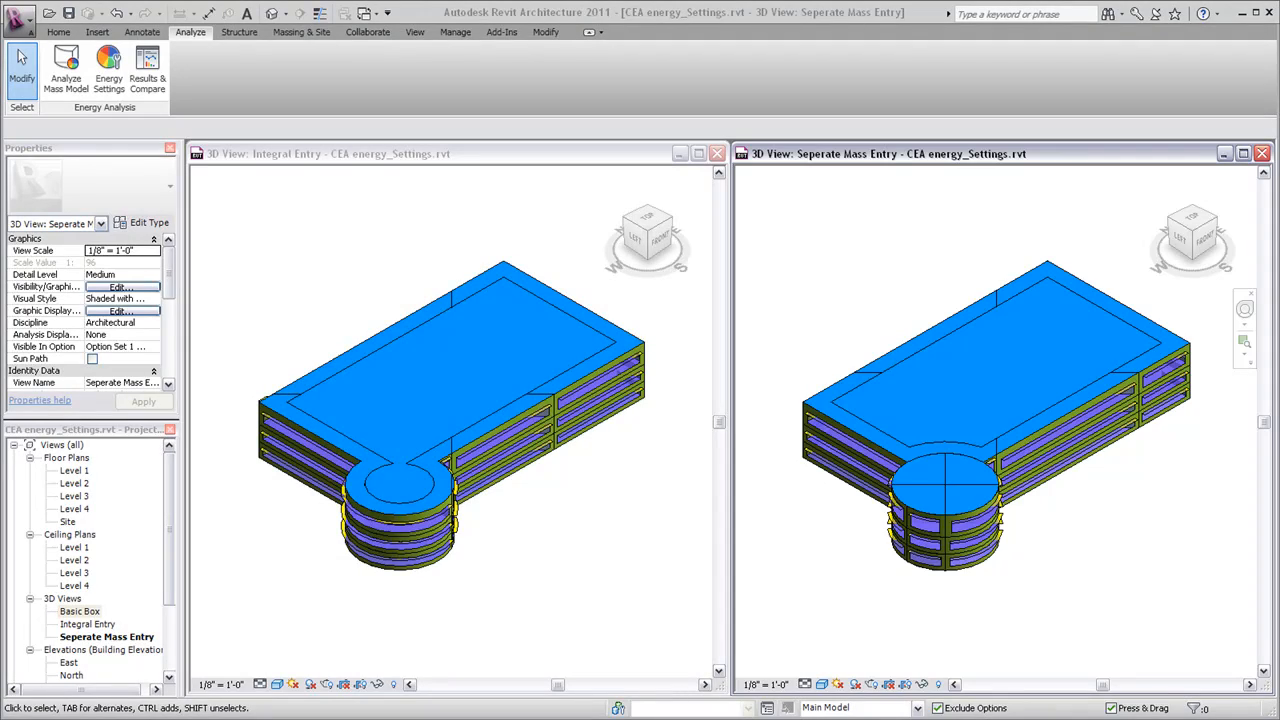
Set 60% target glazing with 3' shades and 20% skylights in Energy Settings
click(108, 70)
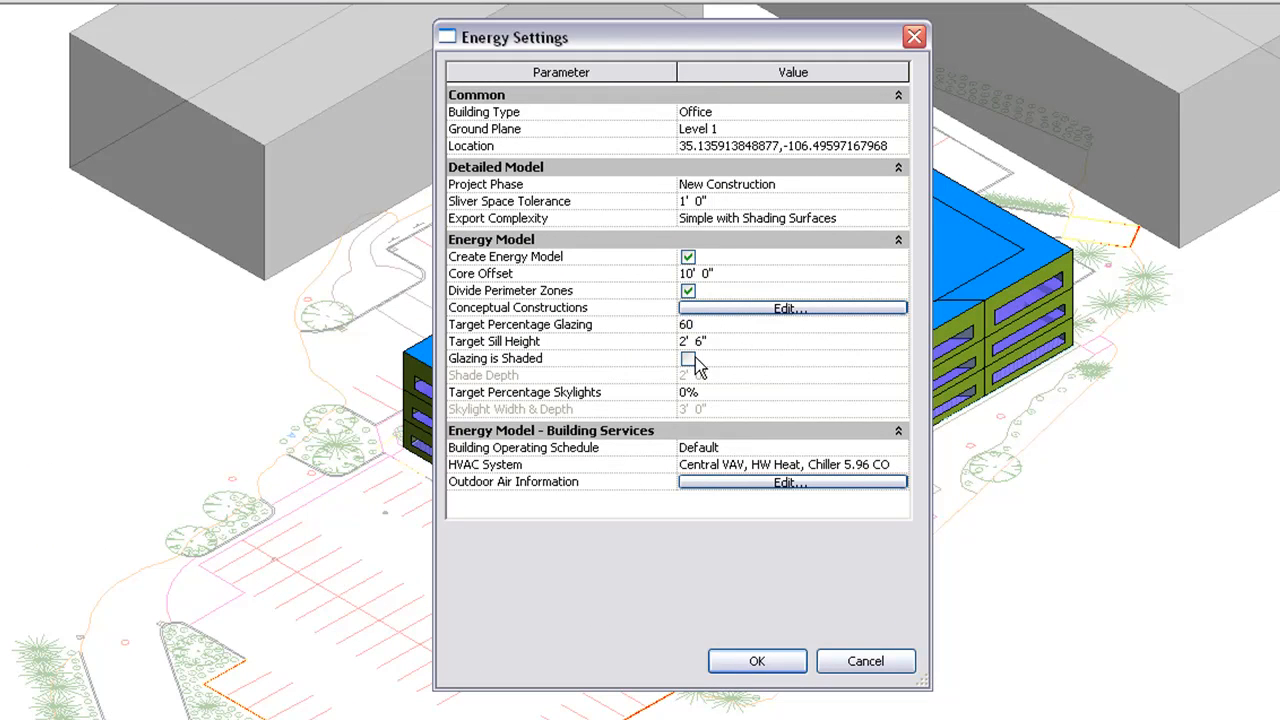
click(688, 358)
text(3)
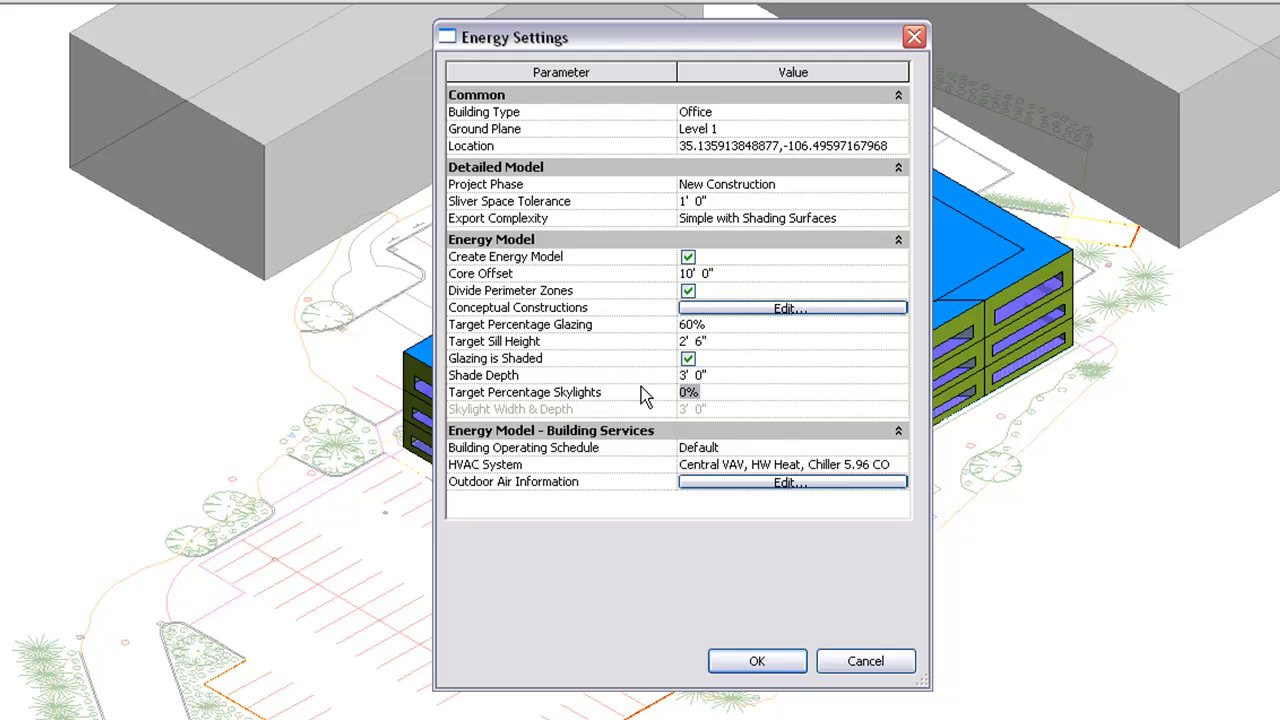
text(20)
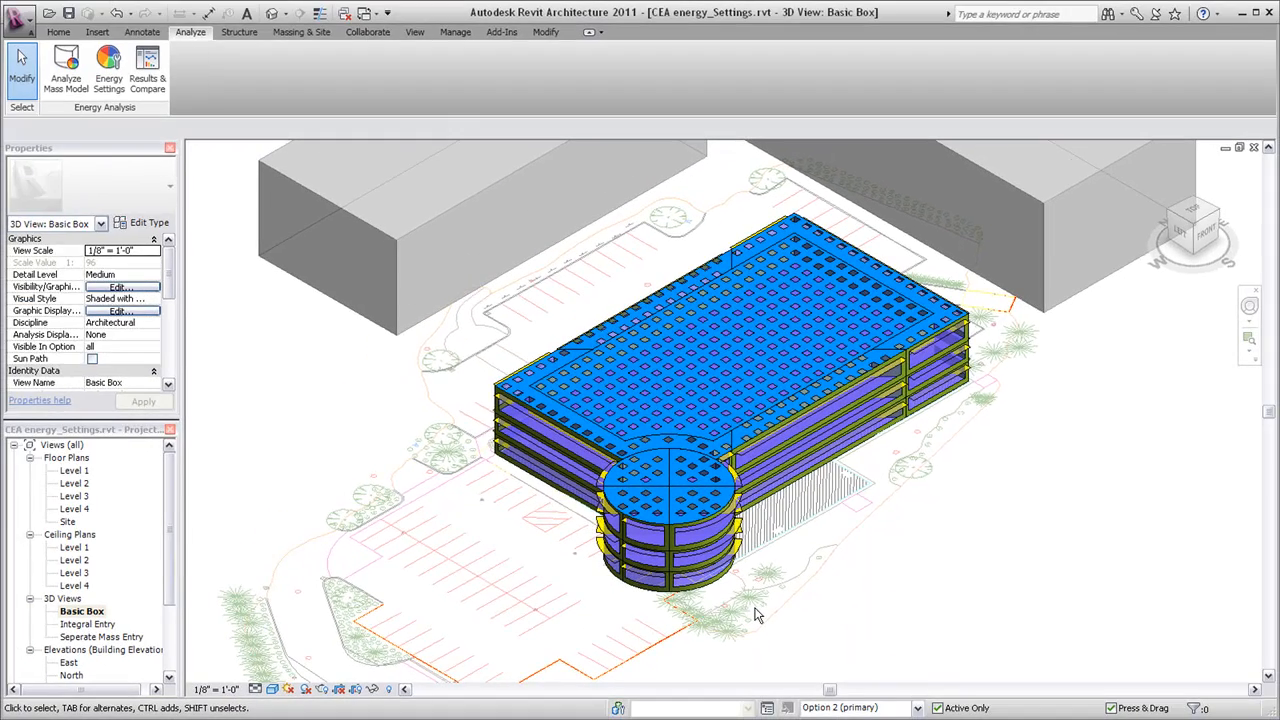
Review the exterior wall and glazing conceptual constructions, then accept them
click(108, 70)
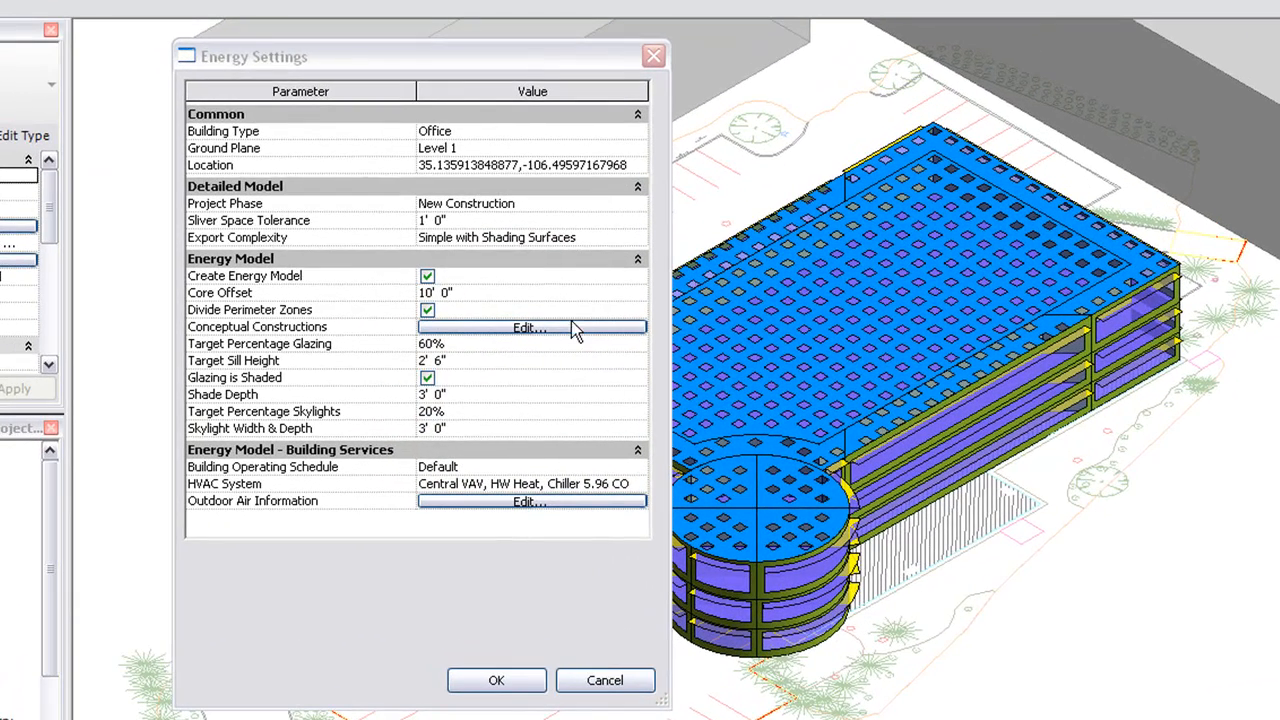
click(530, 328)
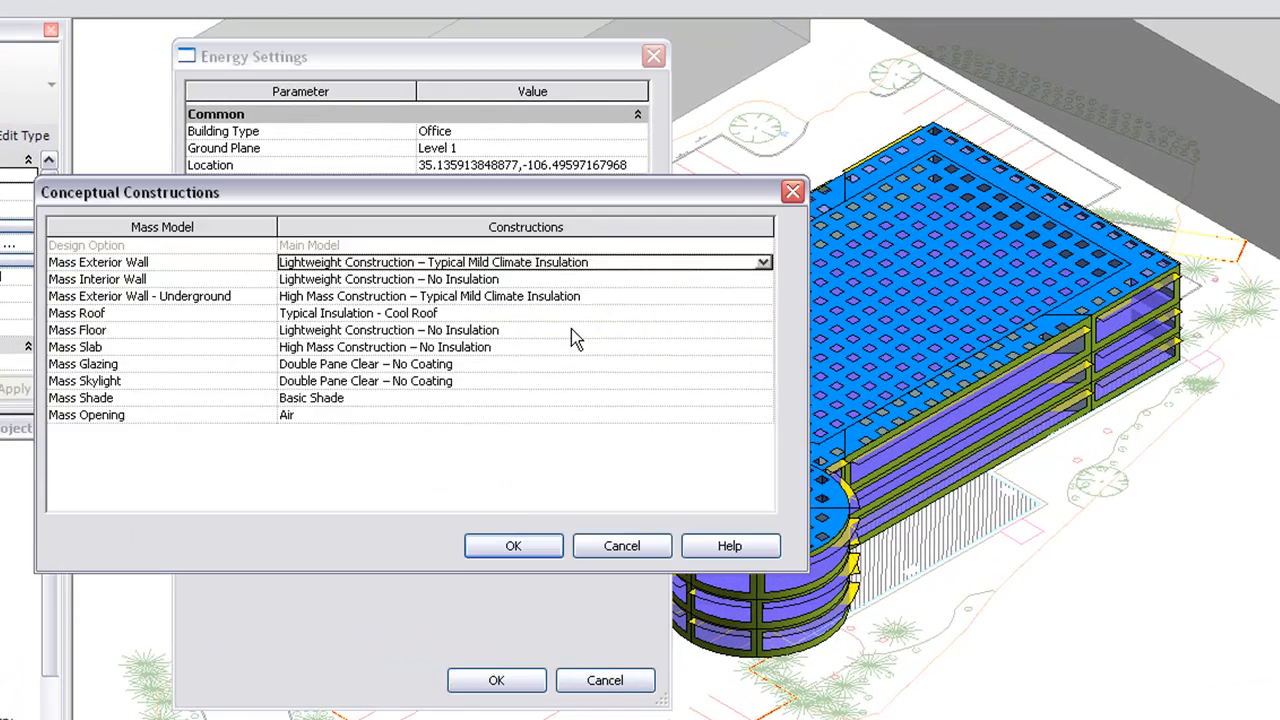
click(758, 262)
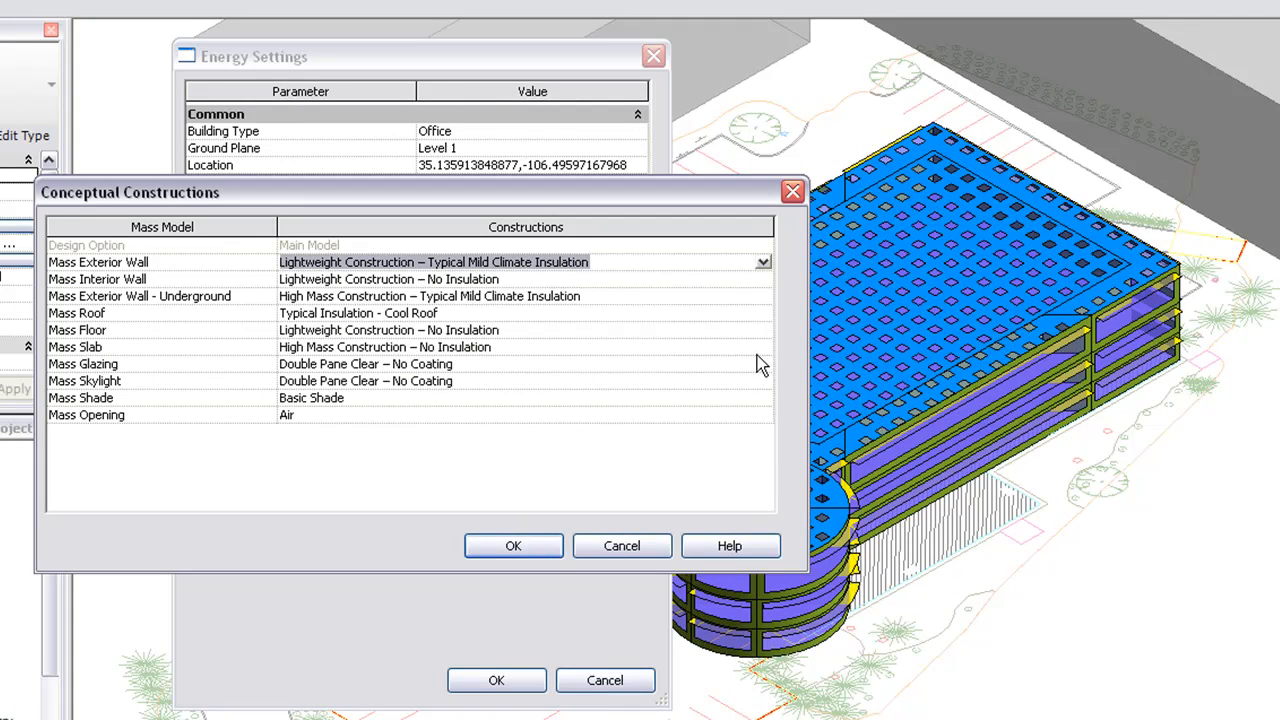
click(762, 363)
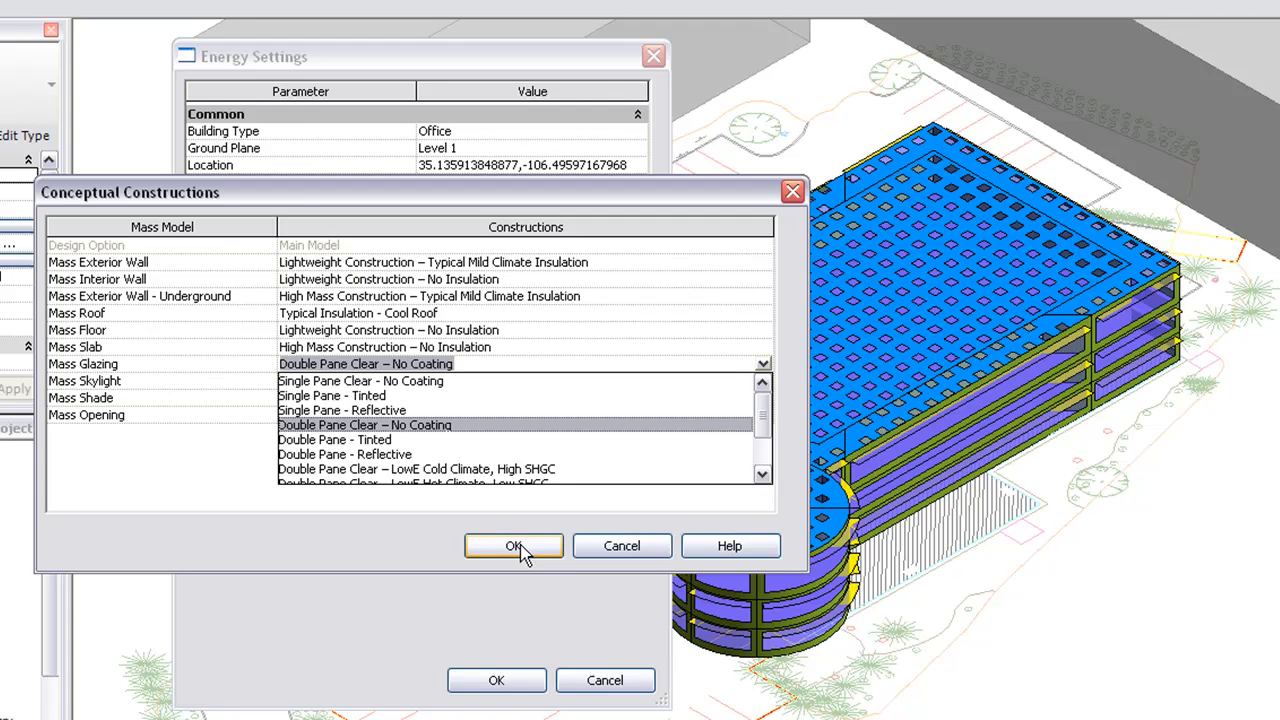
click(513, 546)
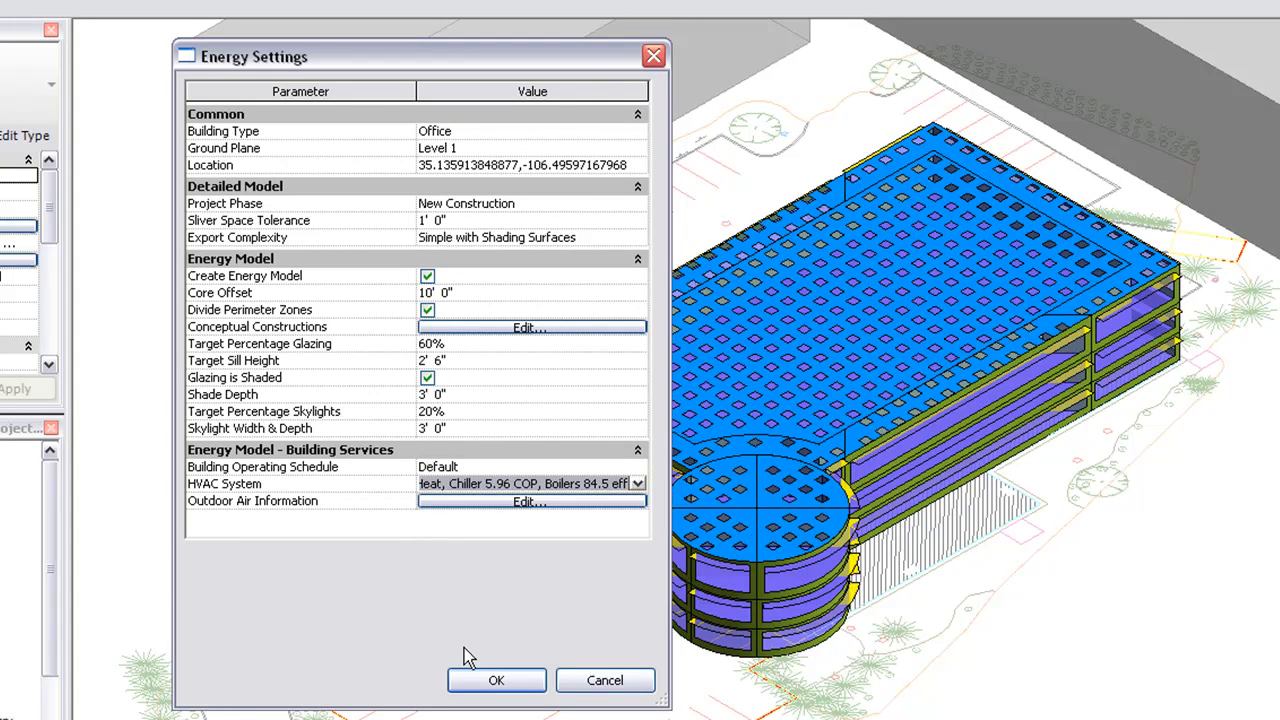
mouse_move(496, 680)
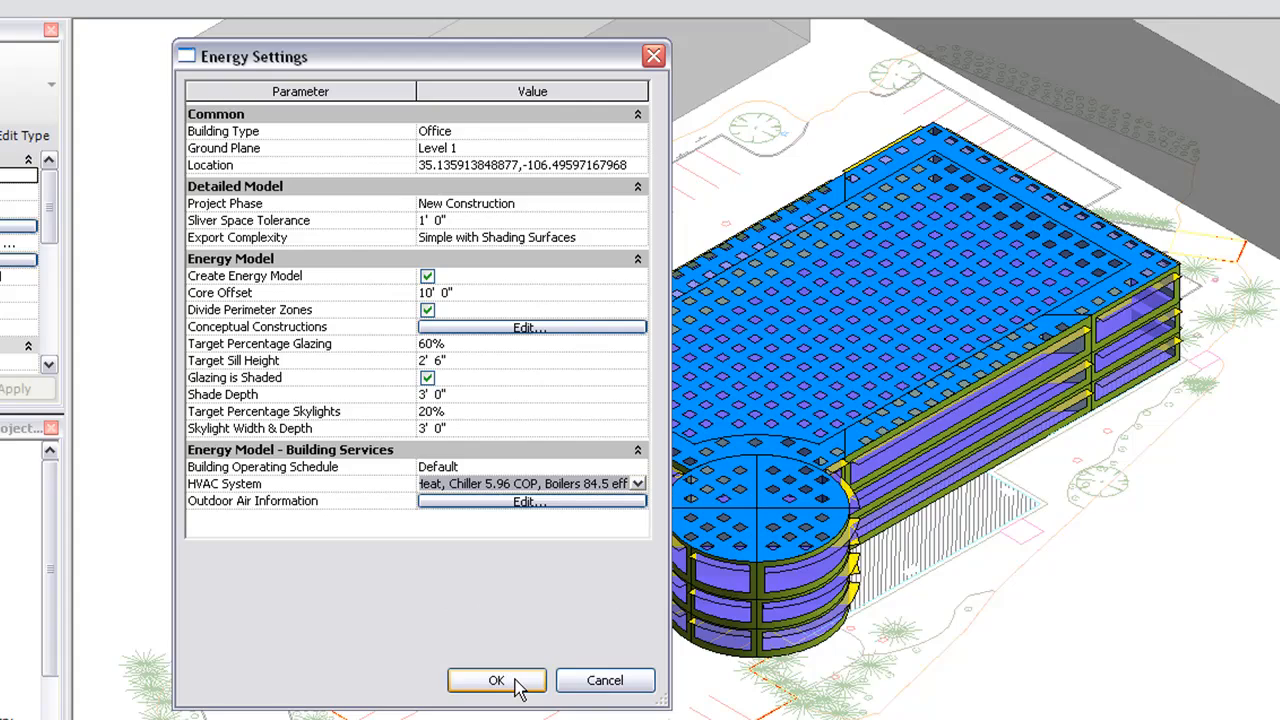
Accept the energy settings with the new HVAC system and return to the 3D view
click(497, 680)
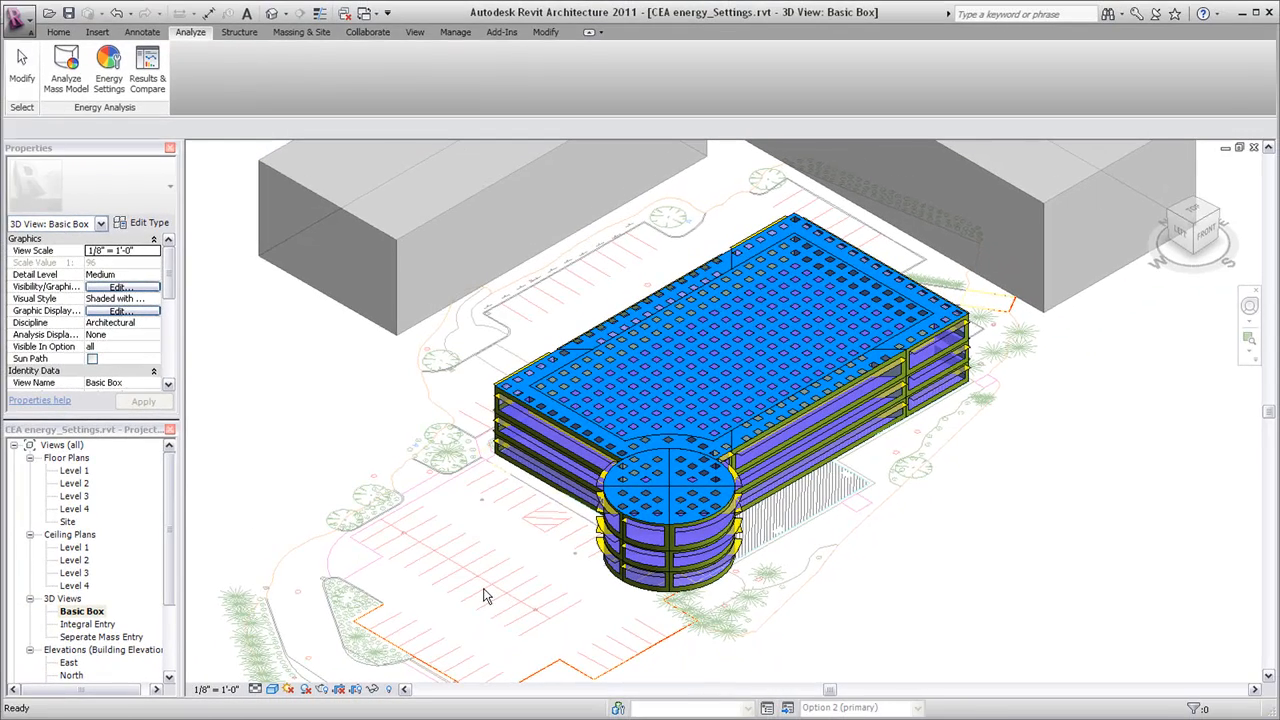
click(22, 65)
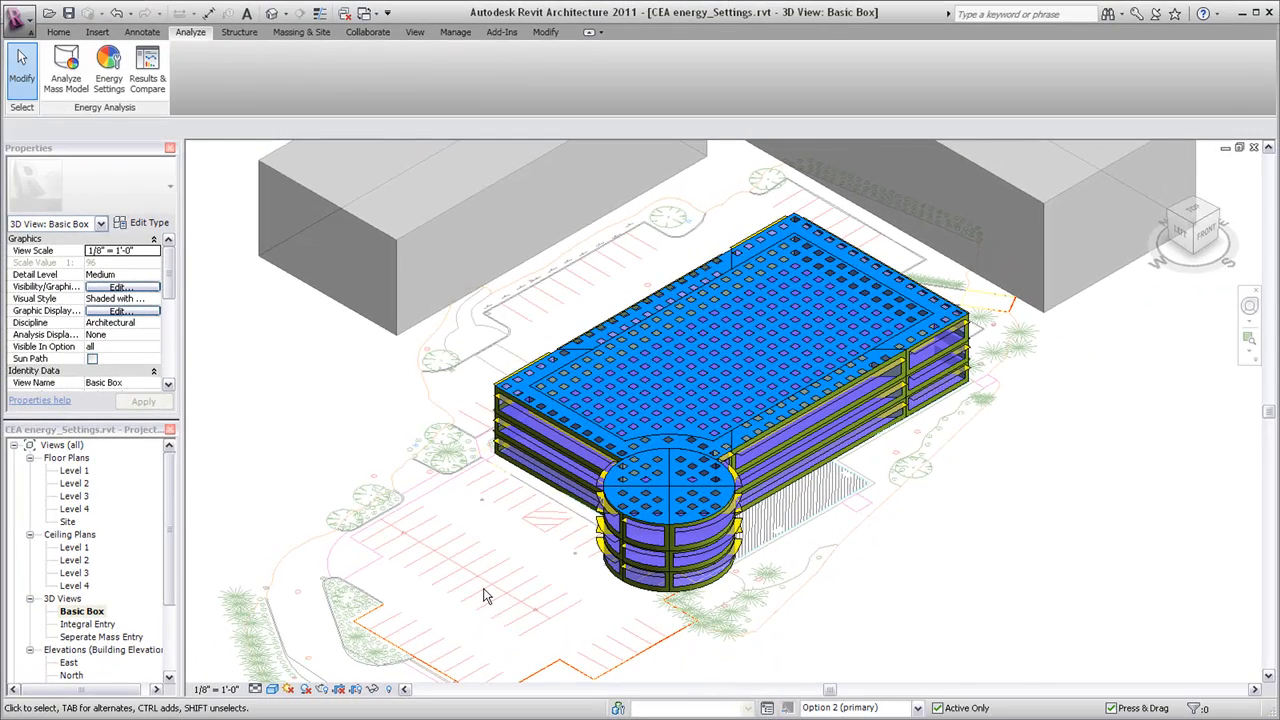